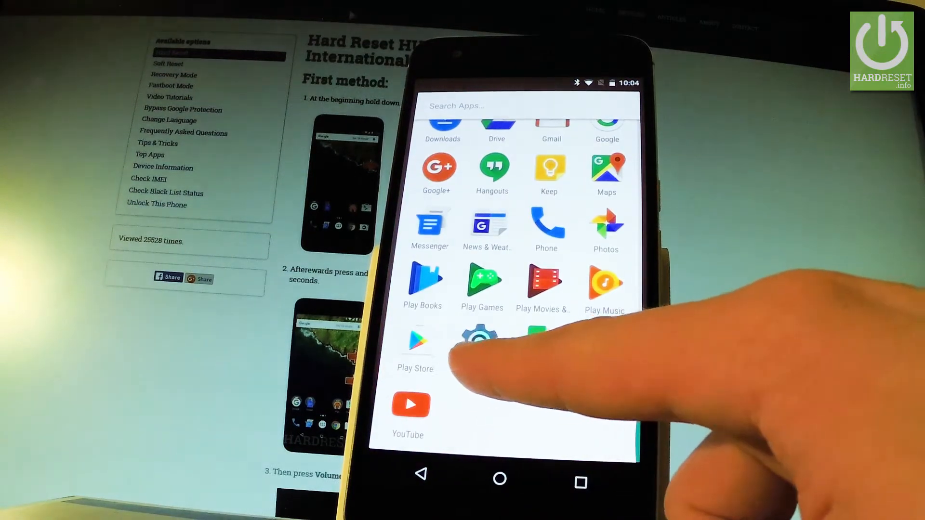
- Launch the Settings app from the Android app drawer
left_click(479, 337)
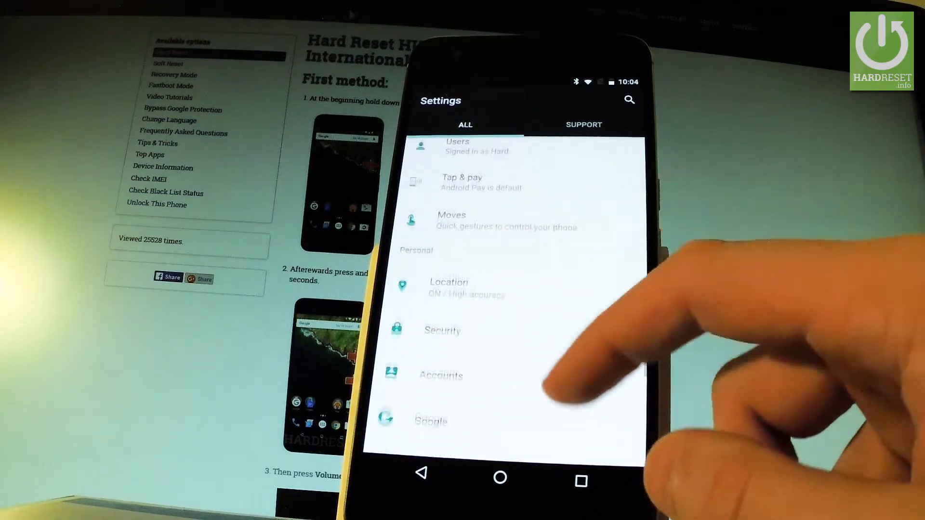
- Open About phone, then its Status page showing IMEI, serial number and network addresses
scroll("down", 3)
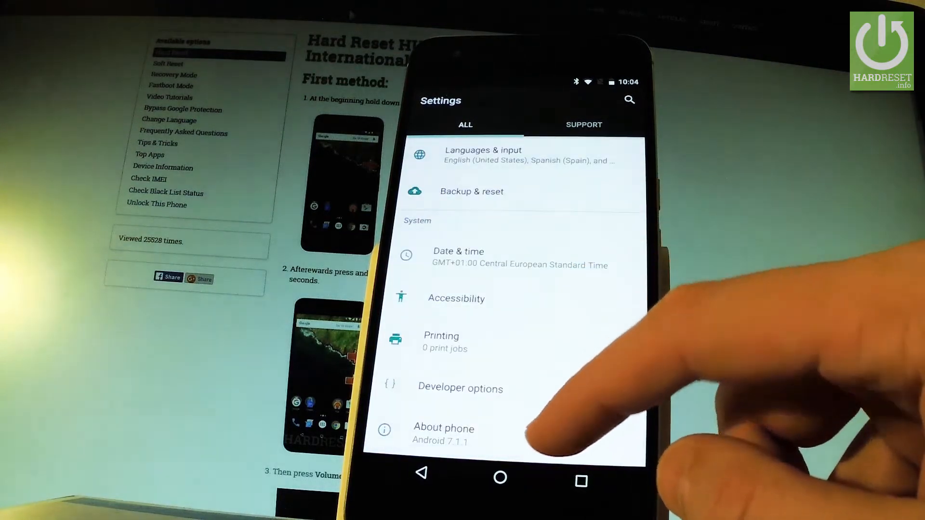
left_click(443, 428)
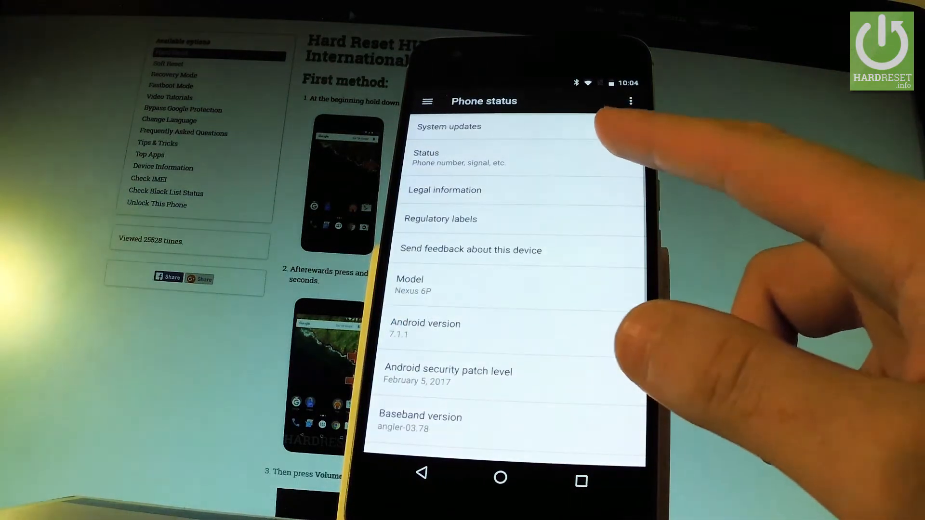
left_click(439, 158)
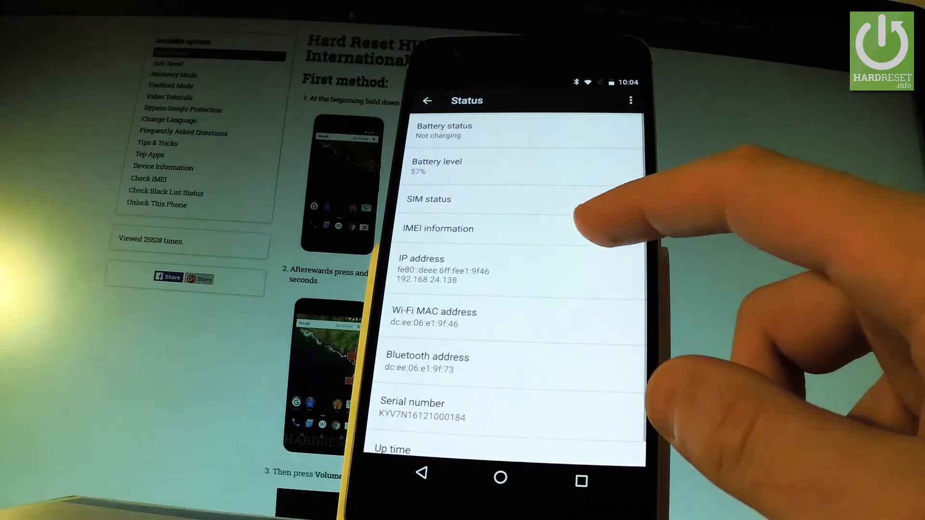